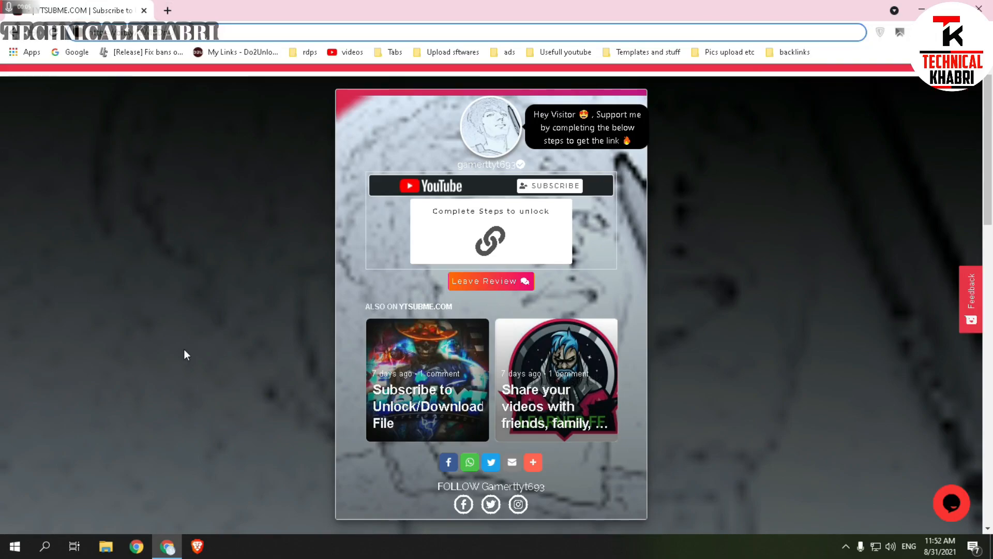
mouse_move(214, 177)
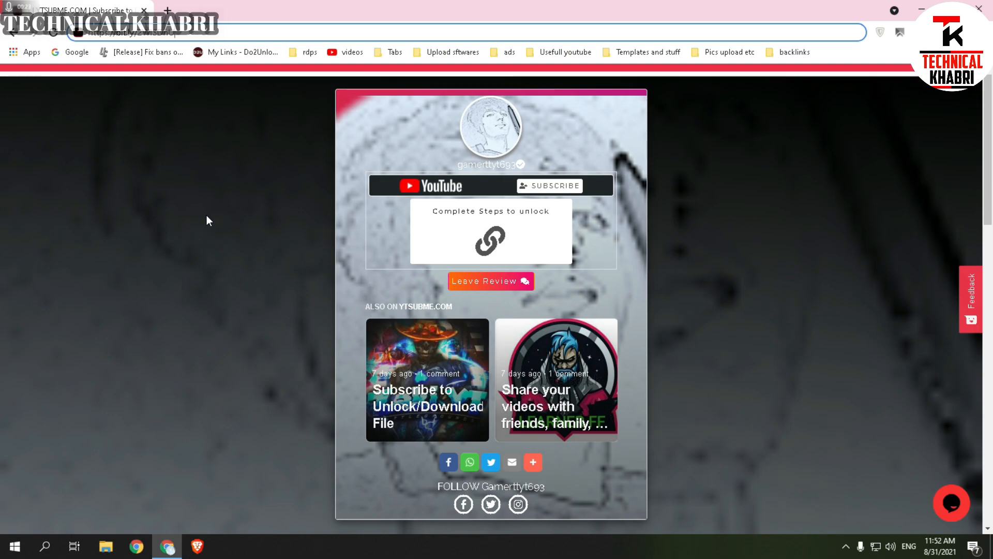
mouse_move(209, 213)
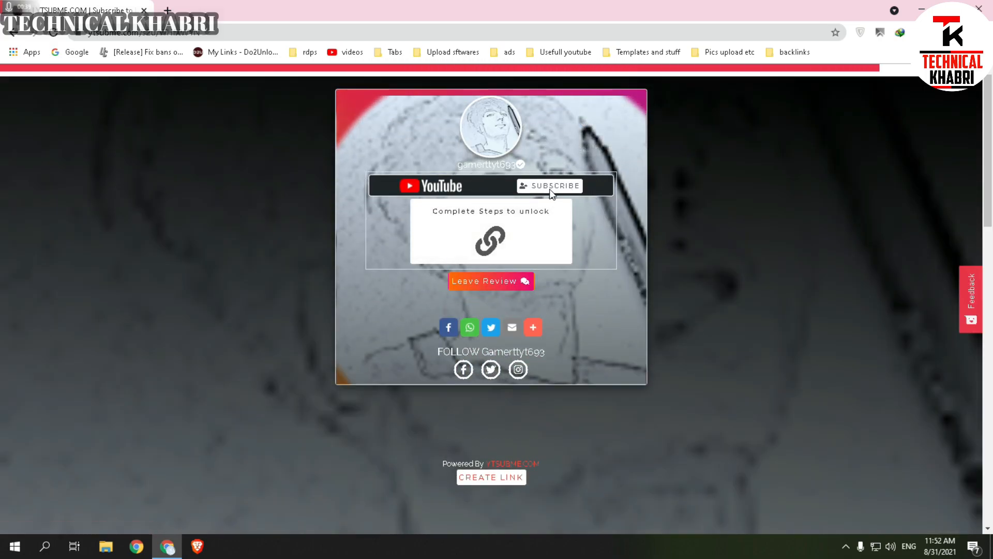
Step: Subscribe to the Technical Khabri channel and confirm the subscription in YouTube's dialog
left_click(550, 185)
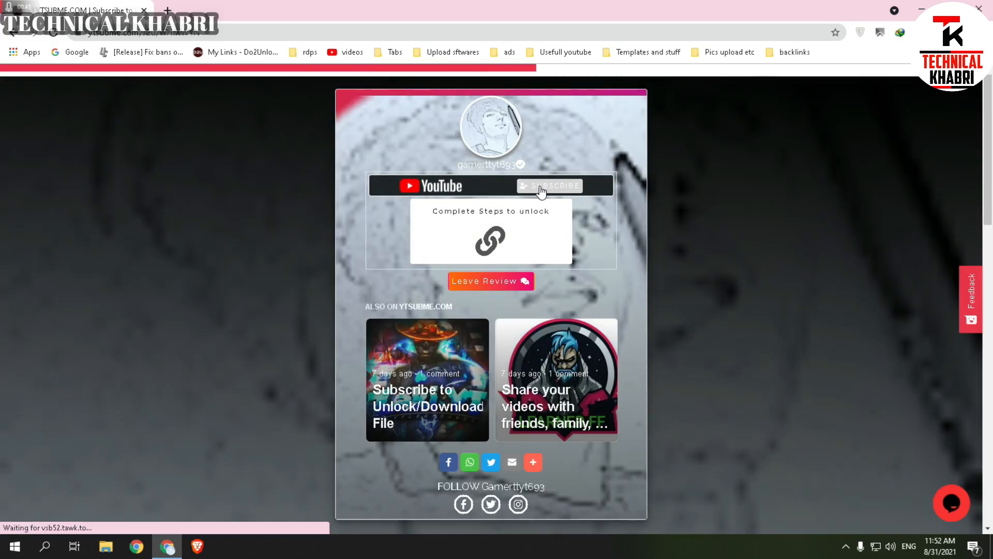
left_click(550, 185)
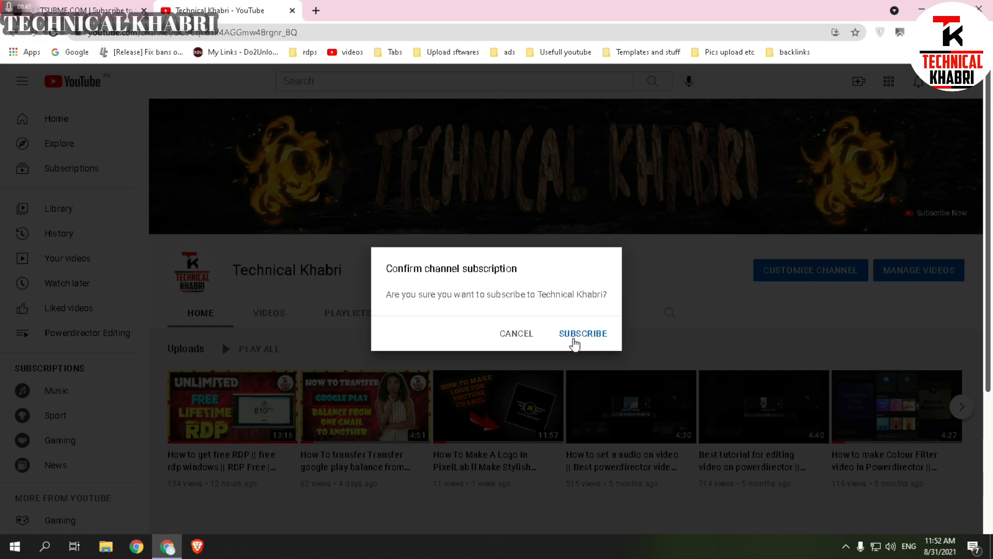
left_click(583, 333)
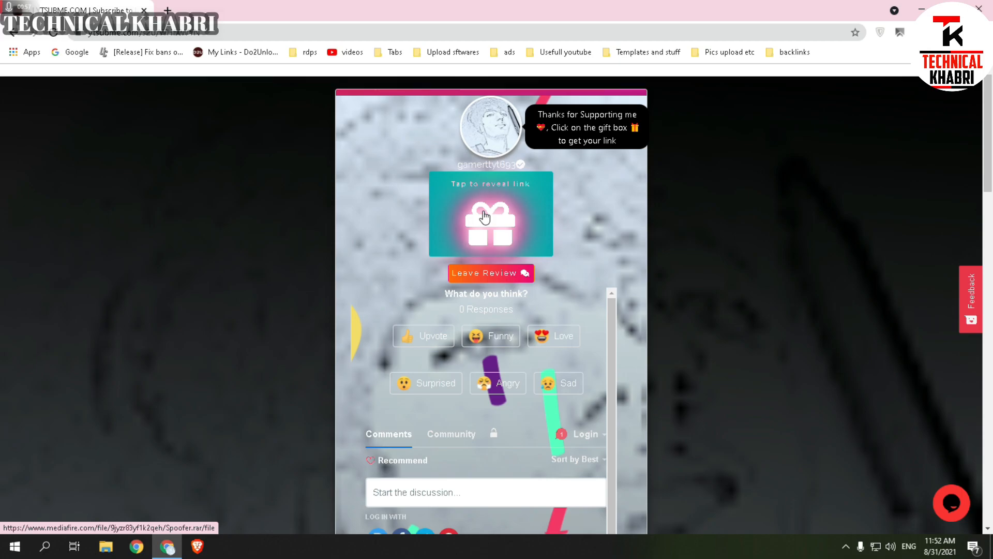
Step: Reveal the unlocked MediaFire link and start downloading Spoofer.rar (1.02MB) to disk
left_click(491, 218)
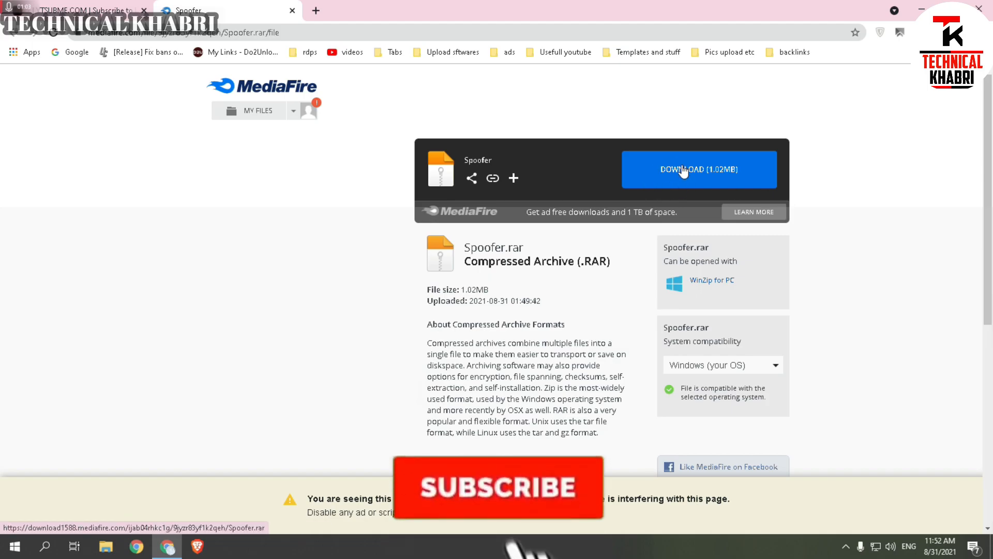
left_click(499, 488)
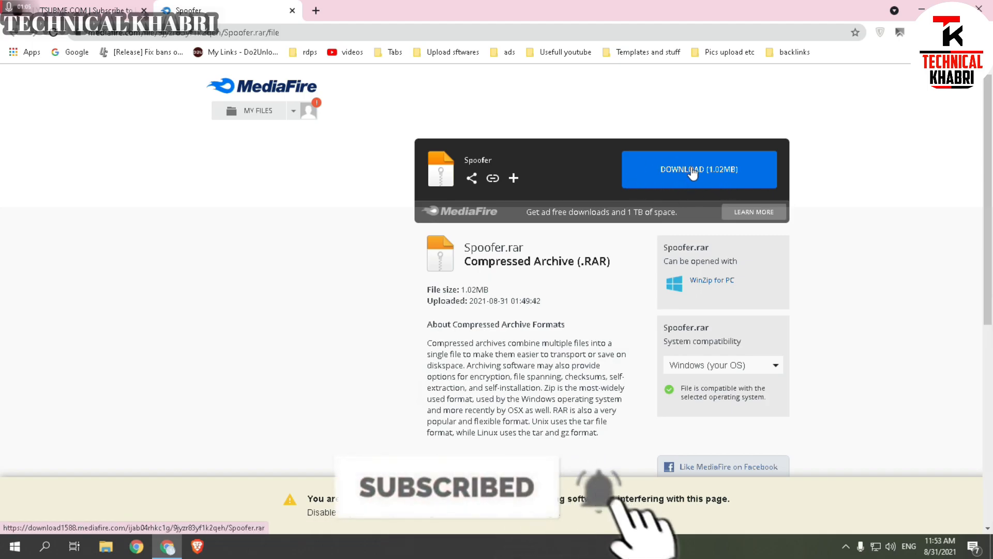
left_click(695, 171)
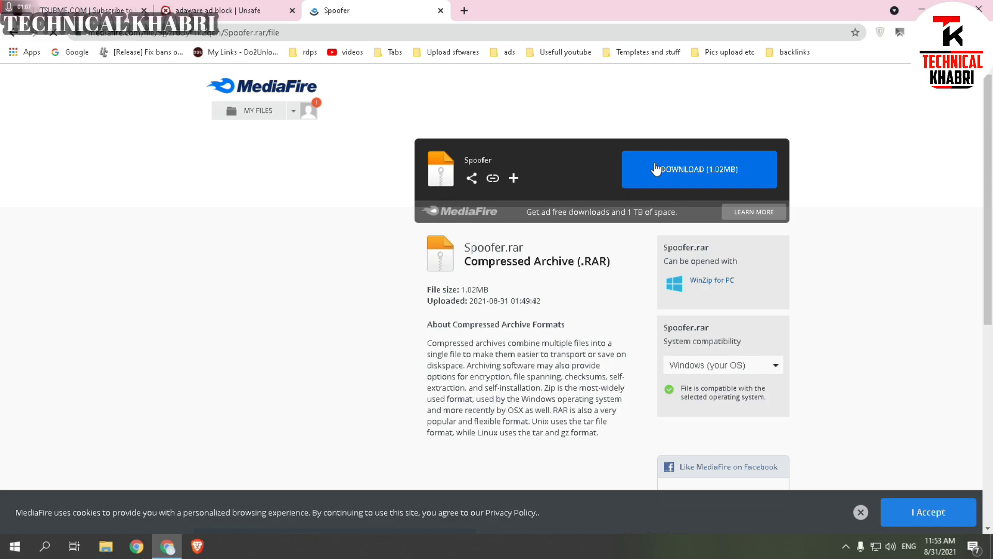
left_click(699, 169)
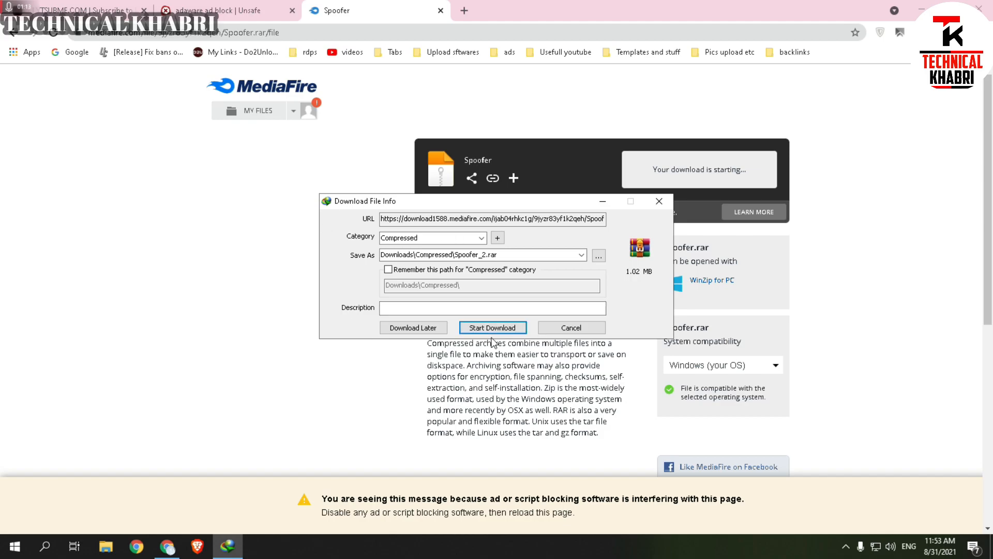
left_click(492, 327)
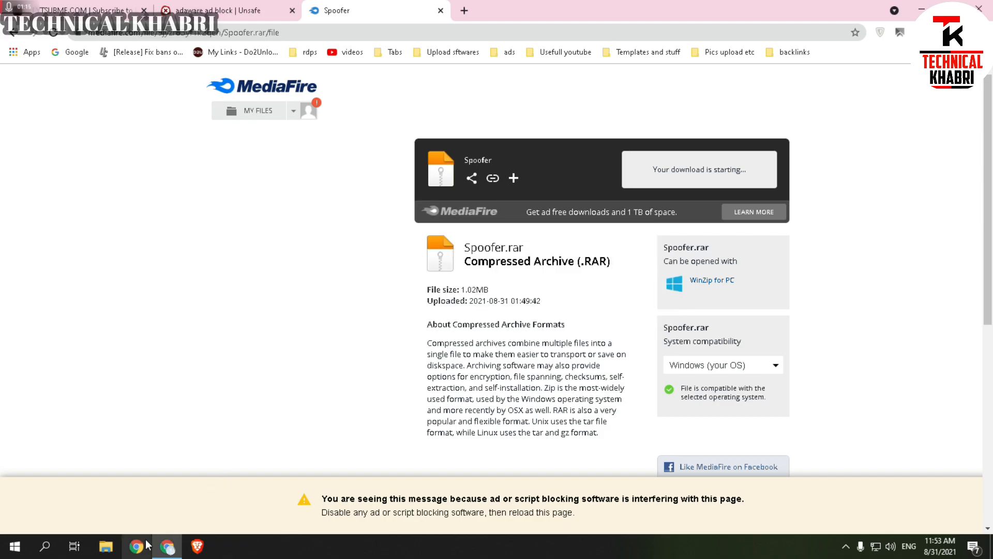
left_click(105, 546)
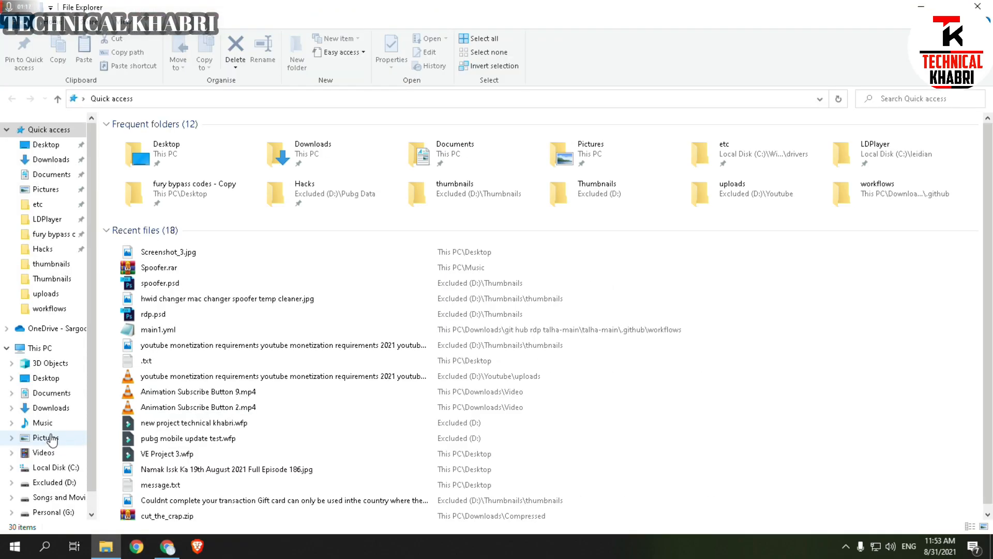
Step: Extract Spoofer.exe from Spoofer.rar in the Music folder and select it
left_click(51, 457)
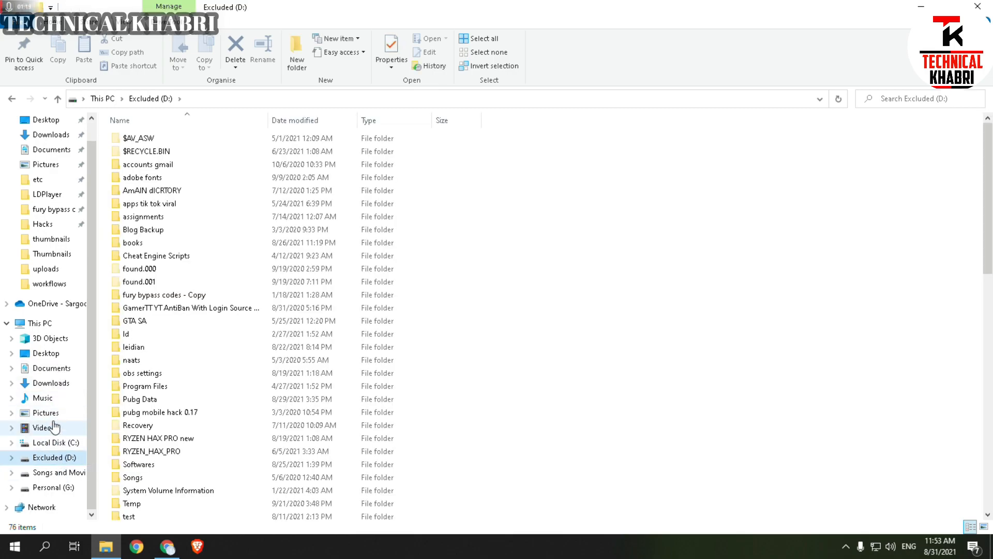
left_click(39, 397)
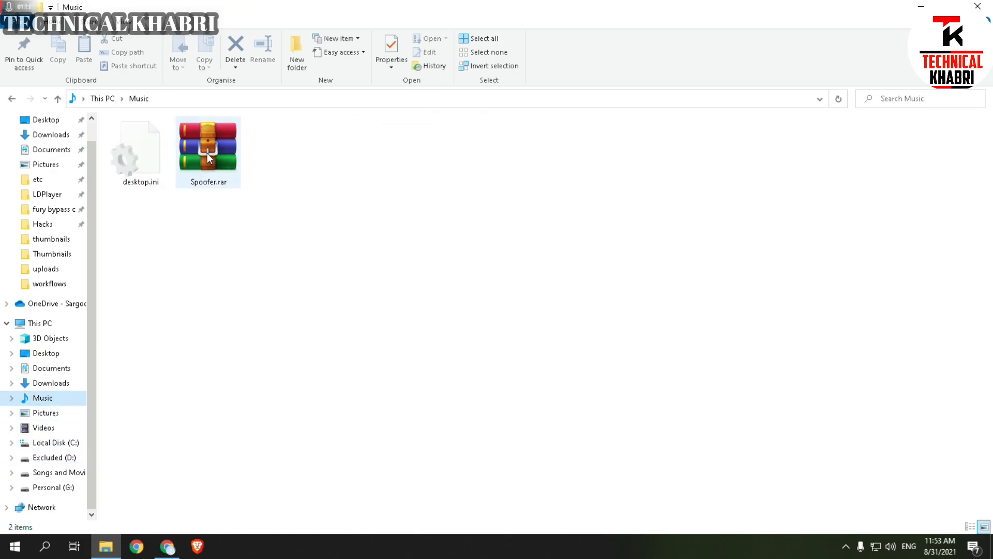
left_click(207, 150)
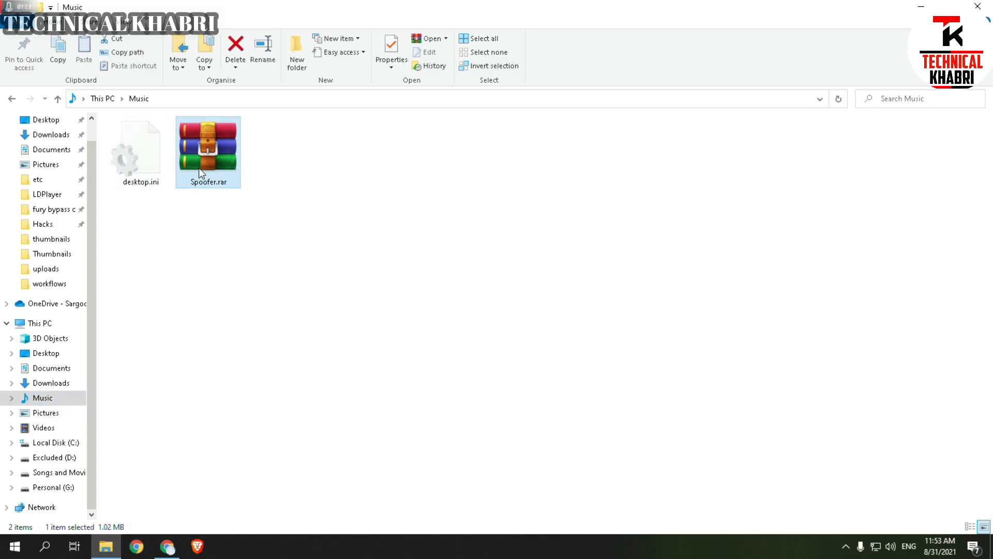
double_click(205, 150)
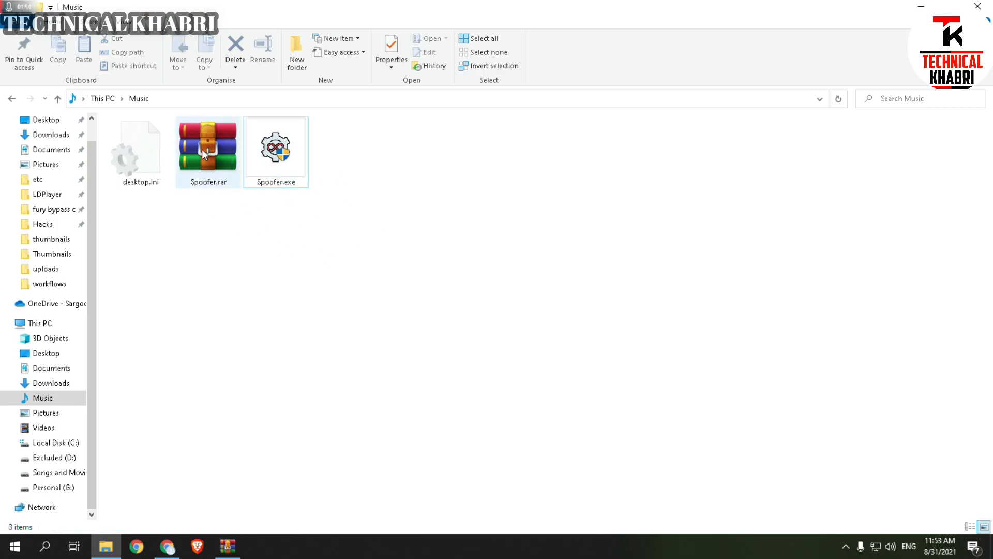
left_click(275, 150)
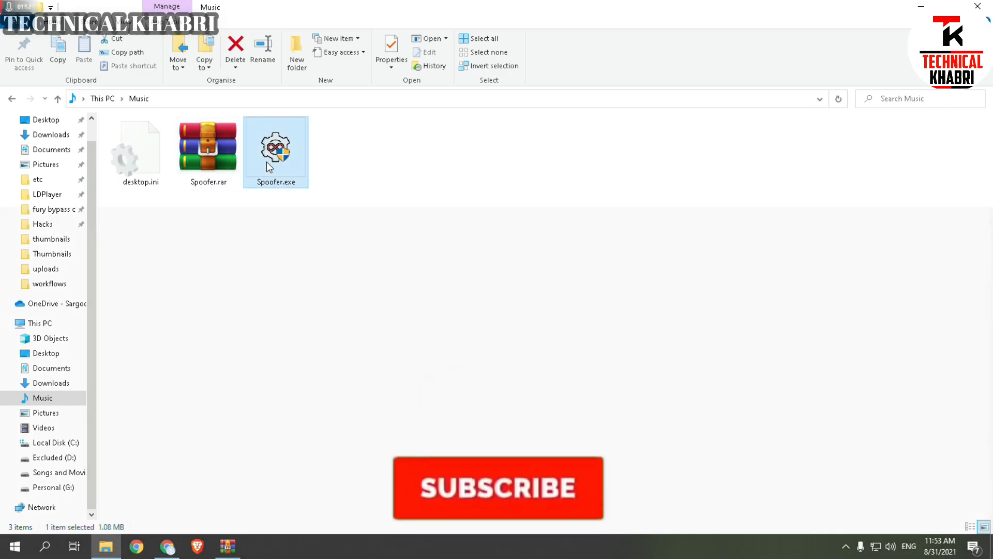
Step: Launch Spoofer.exe, kill the emulator's processes, then flush DNS and reset the IP address
double_click(275, 147)
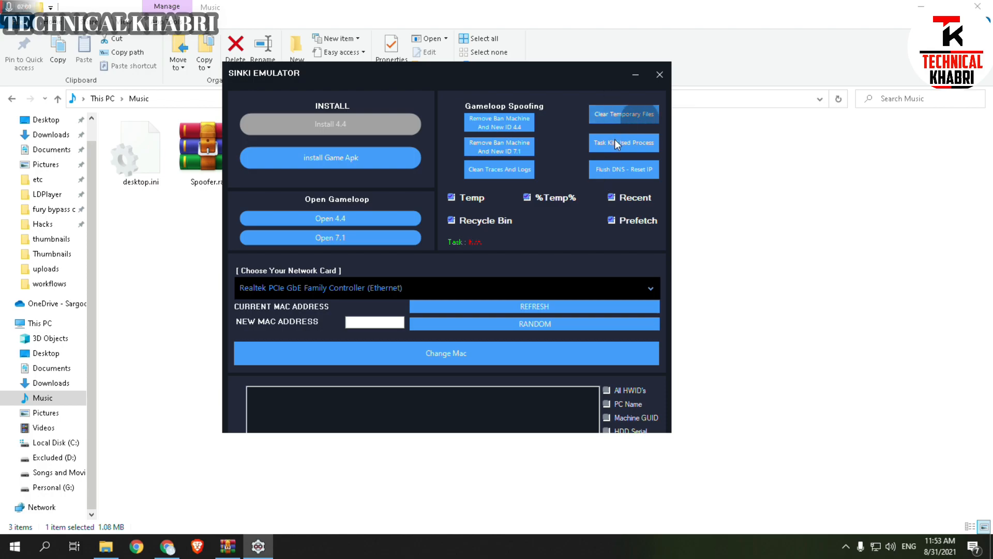
left_click(624, 143)
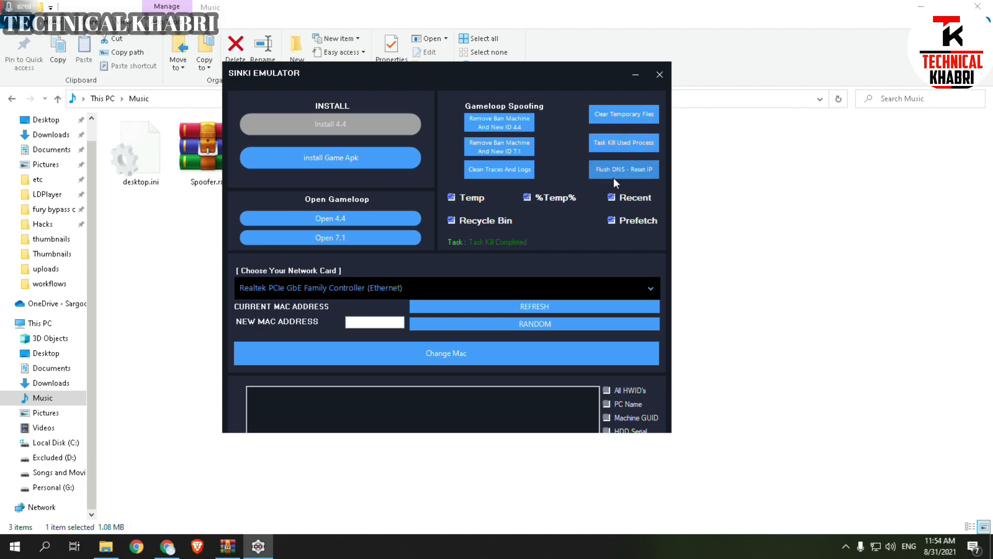
left_click(623, 170)
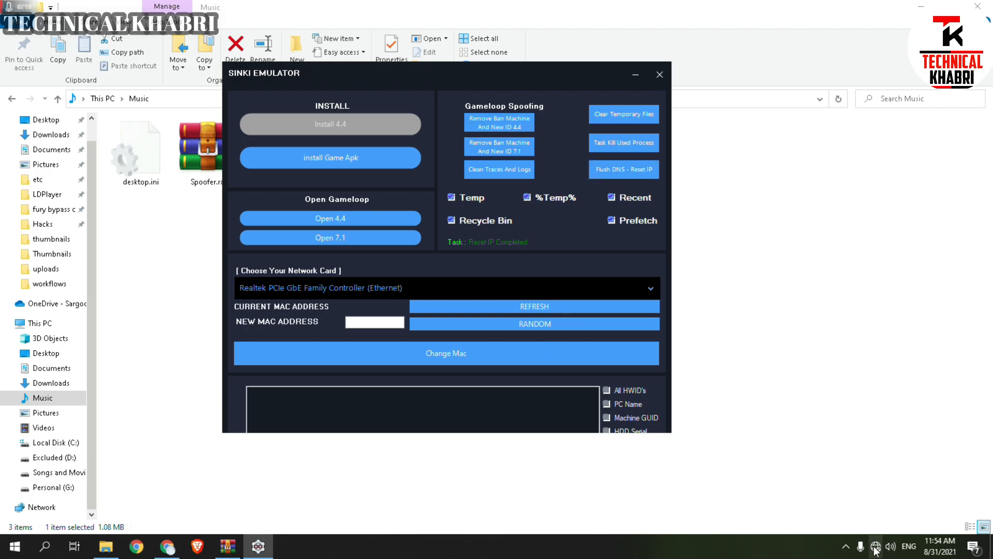
mouse_move(863, 424)
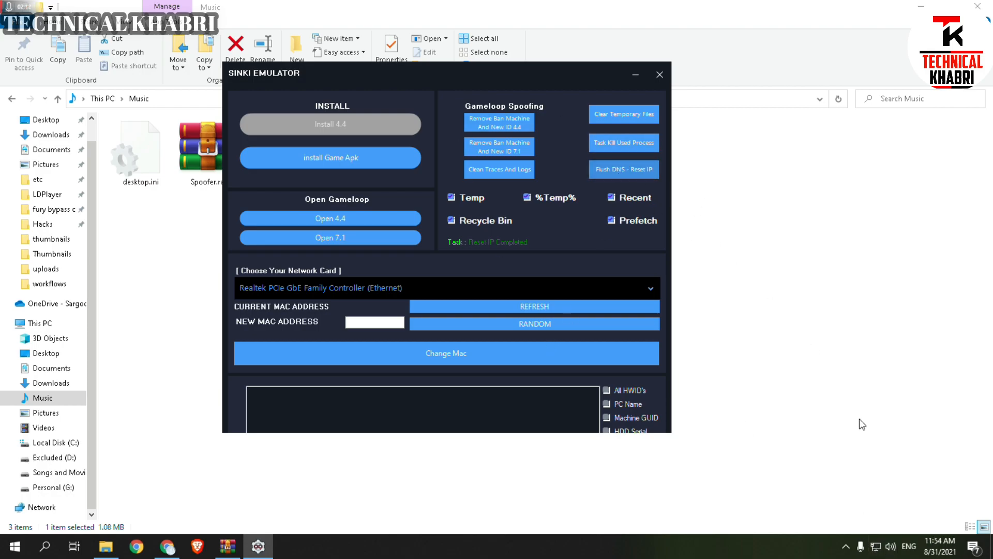
mouse_move(875, 546)
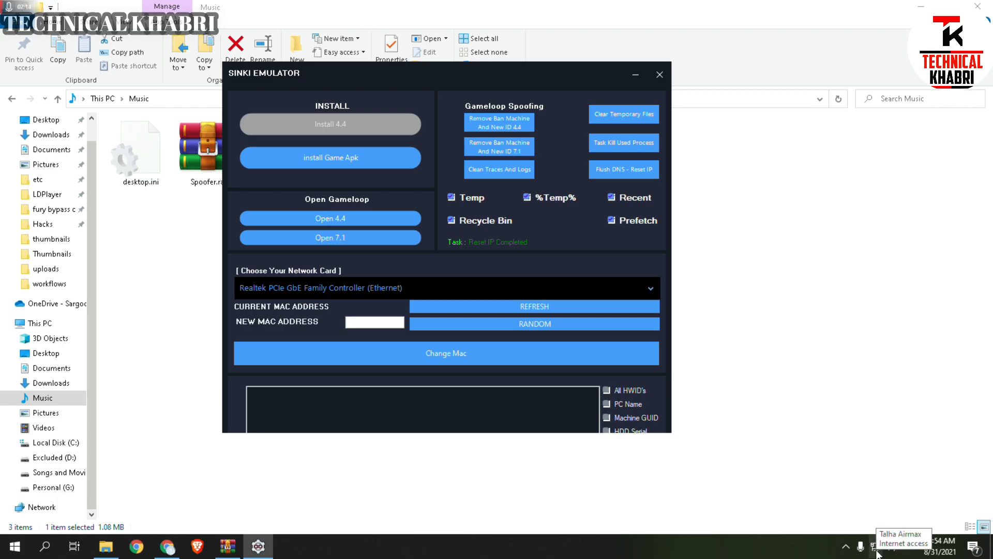
mouse_move(468, 334)
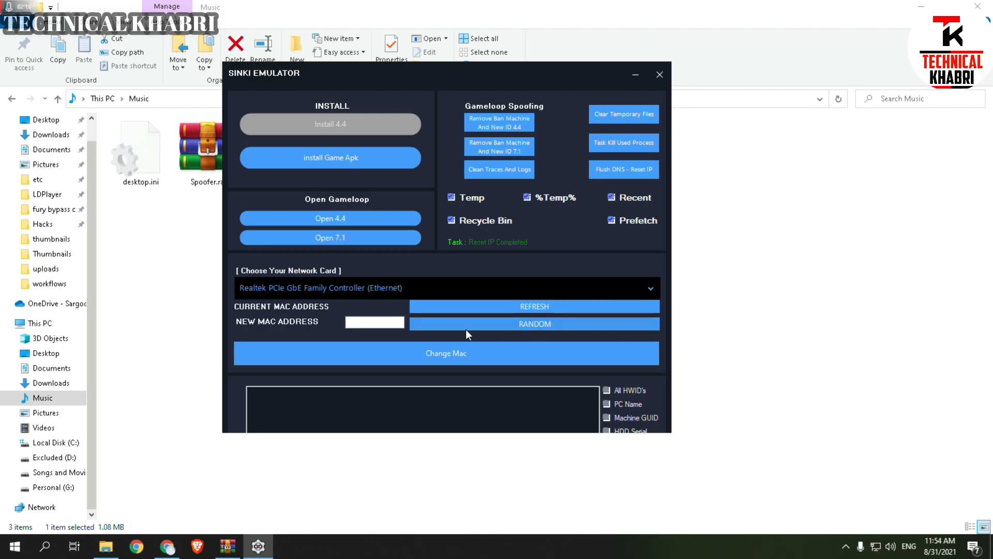
mouse_move(454, 319)
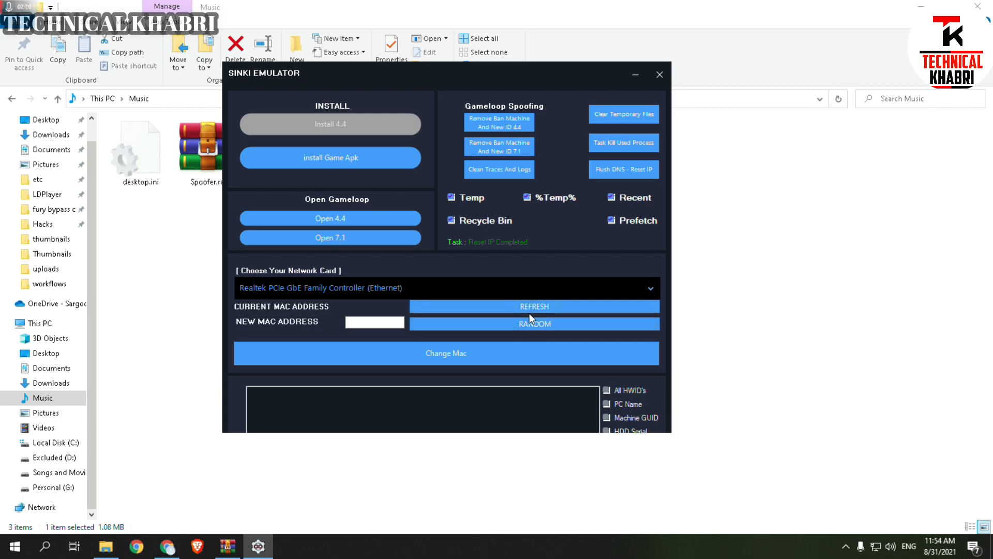
Step: Select the Realtek PCIe GbE Family Controller adapter and generate random MAC address CE5A0251051A
left_click(533, 306)
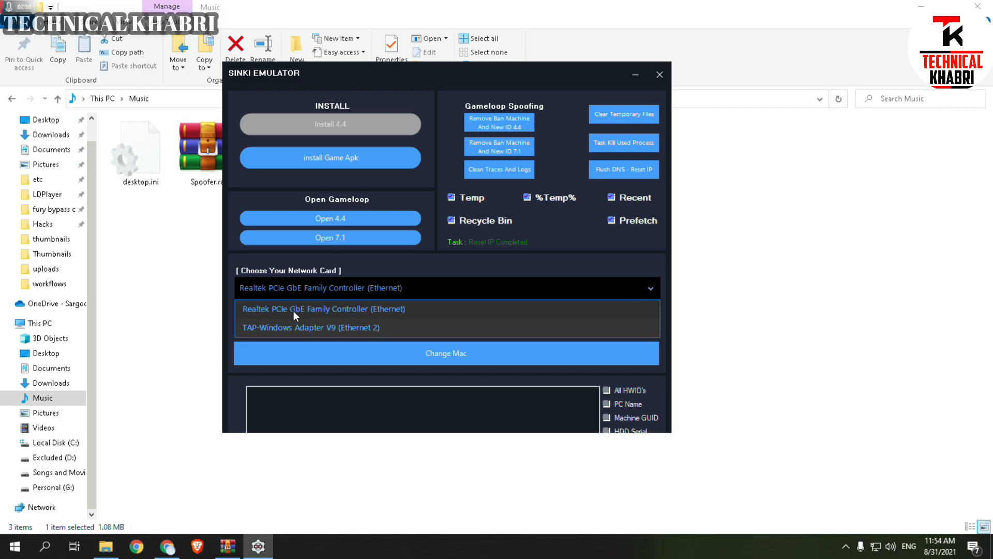
left_click(307, 308)
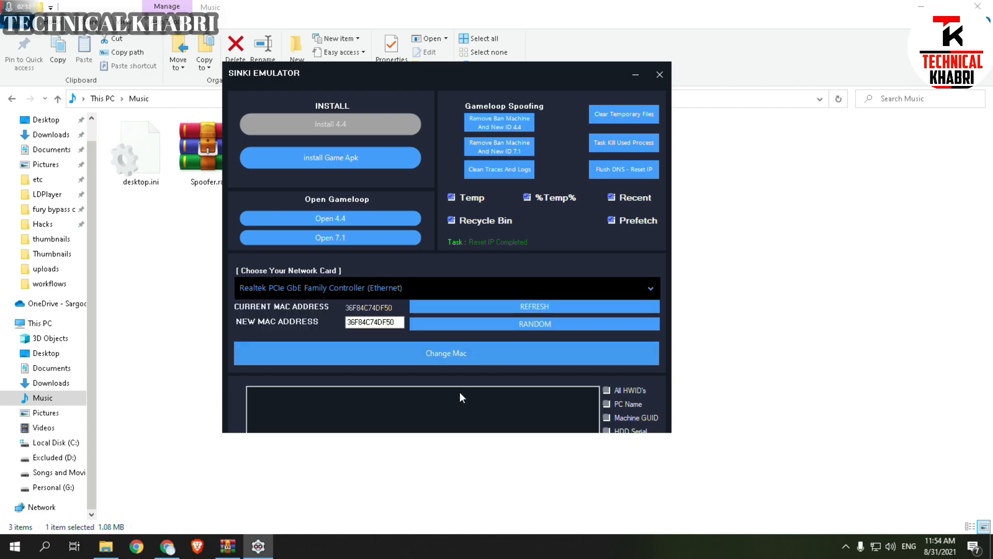
mouse_move(538, 330)
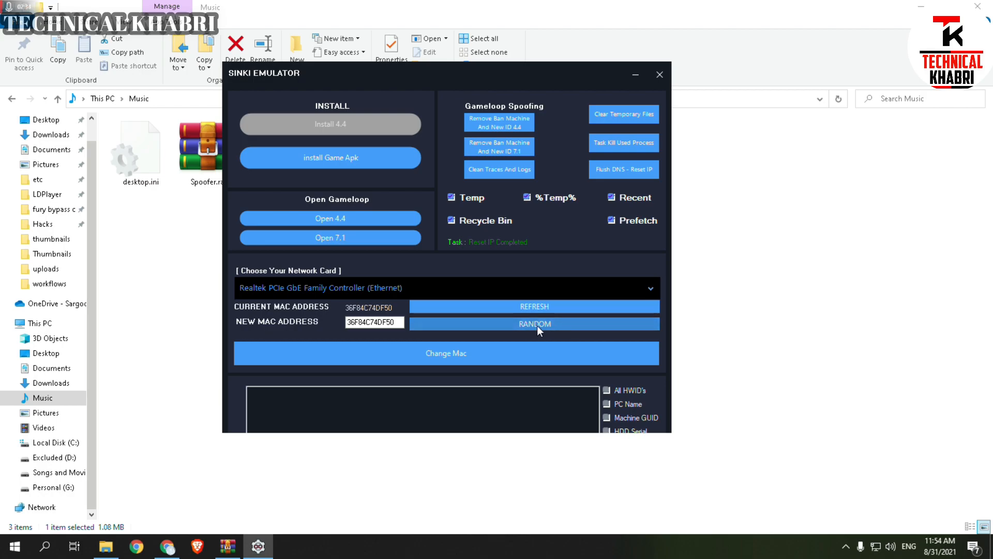
left_click(534, 324)
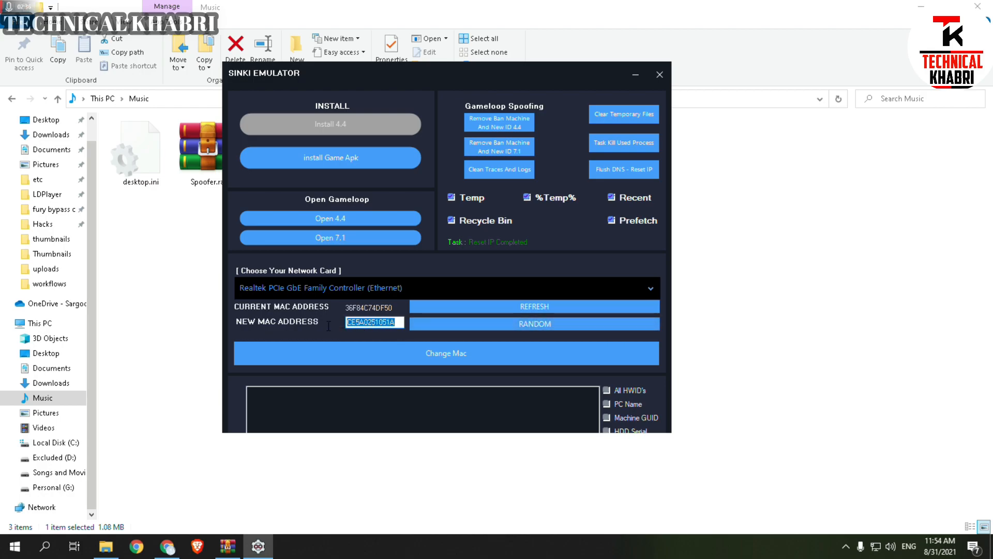
mouse_move(390, 312)
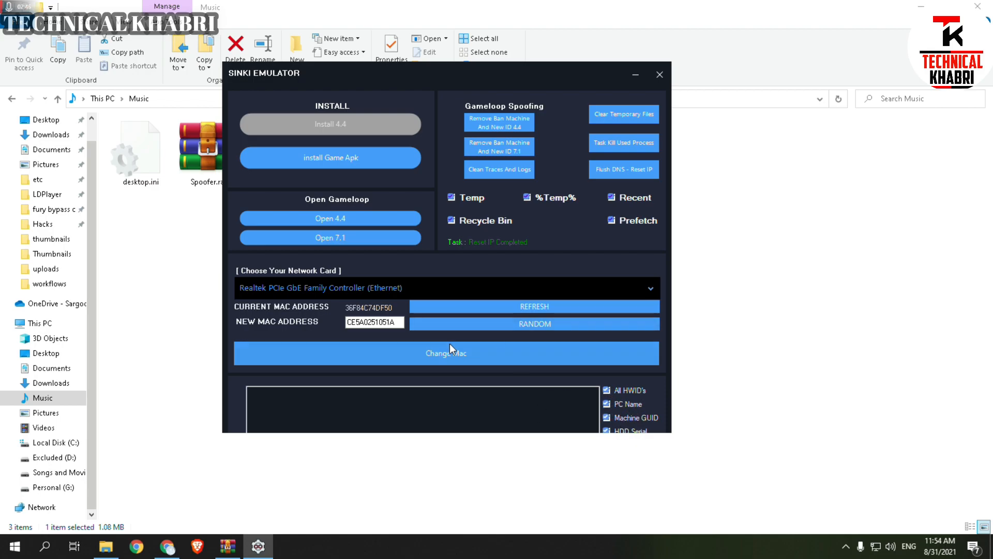
Step: Apply the new MAC address CE5A0251051A to the Realtek adapter and confirm the change
left_click(446, 353)
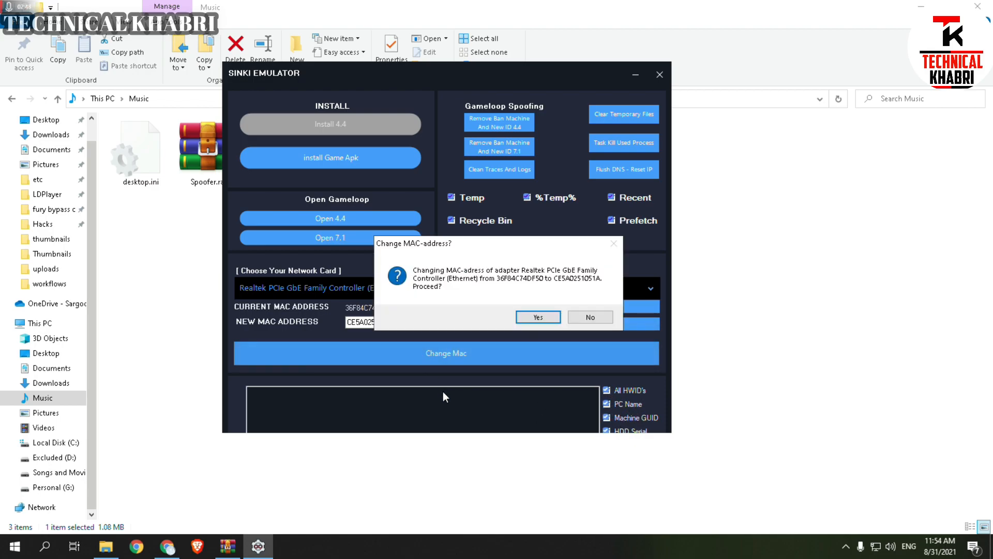
left_click(537, 316)
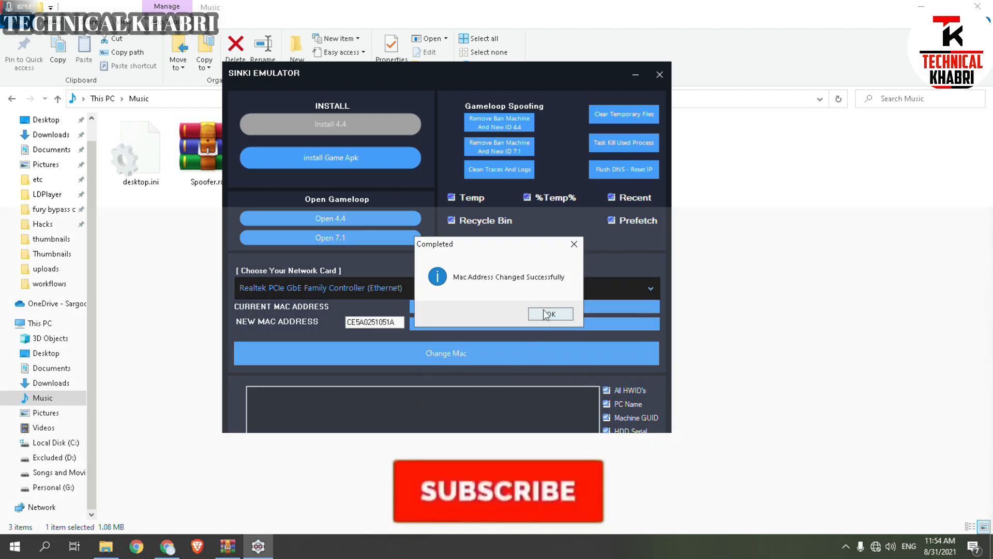
left_click(550, 314)
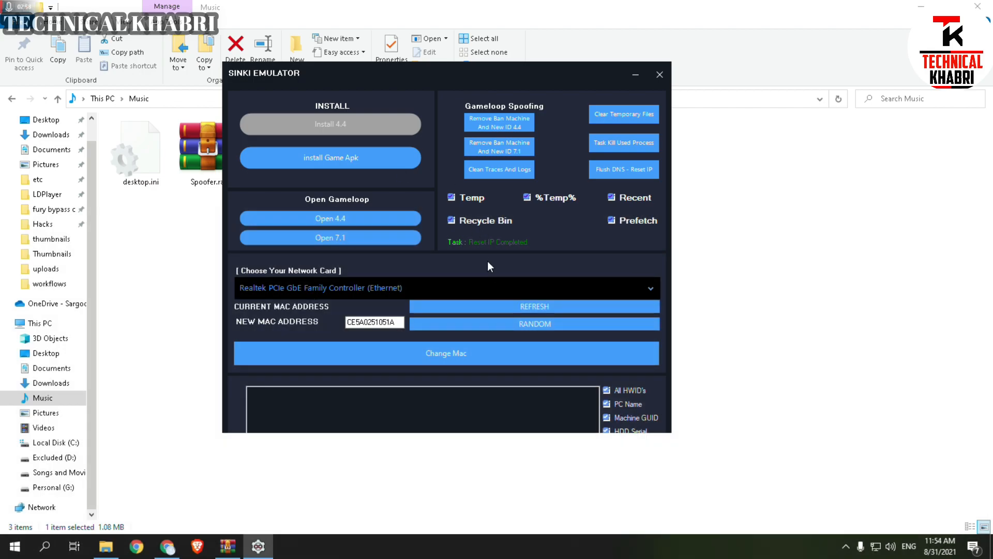
mouse_move(281, 296)
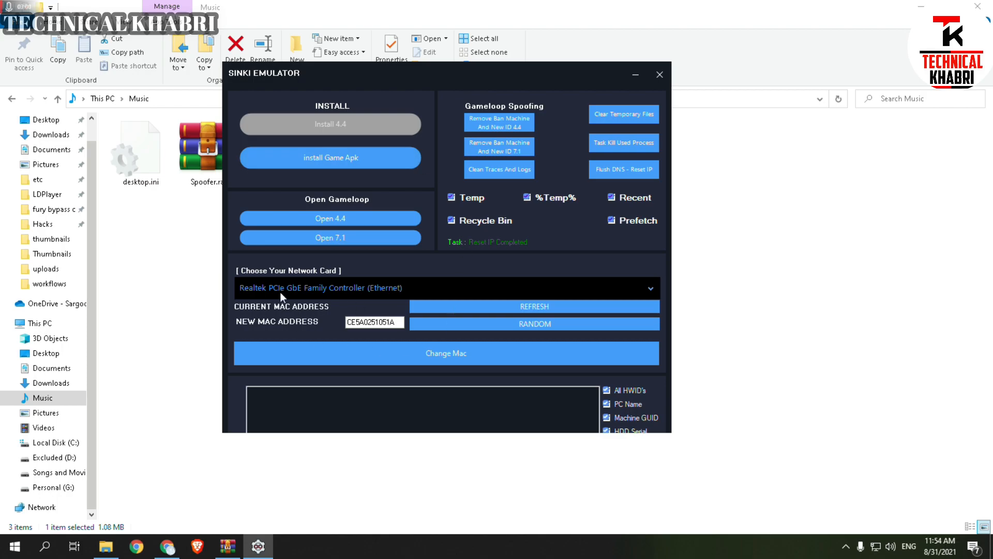
mouse_move(373, 199)
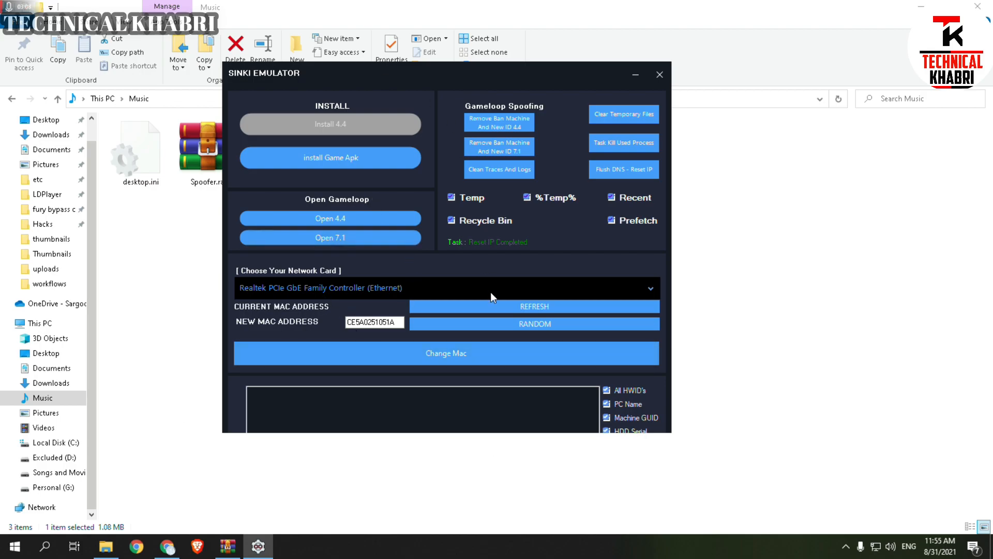
mouse_move(457, 300)
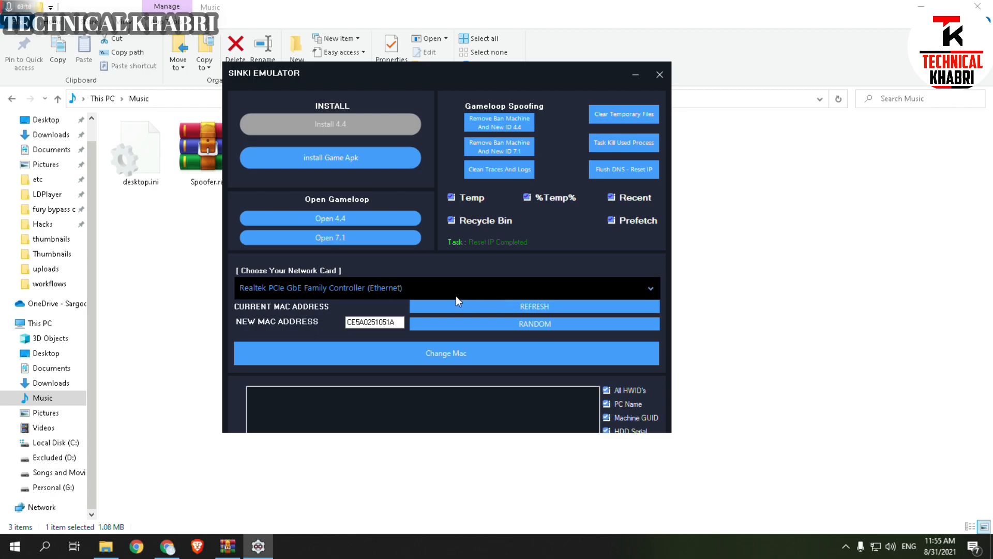